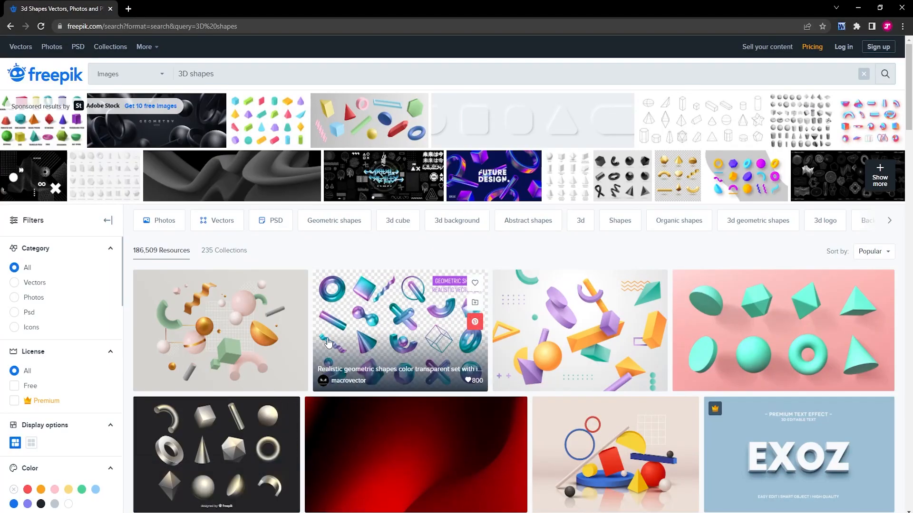
mouse_move(179, 79)
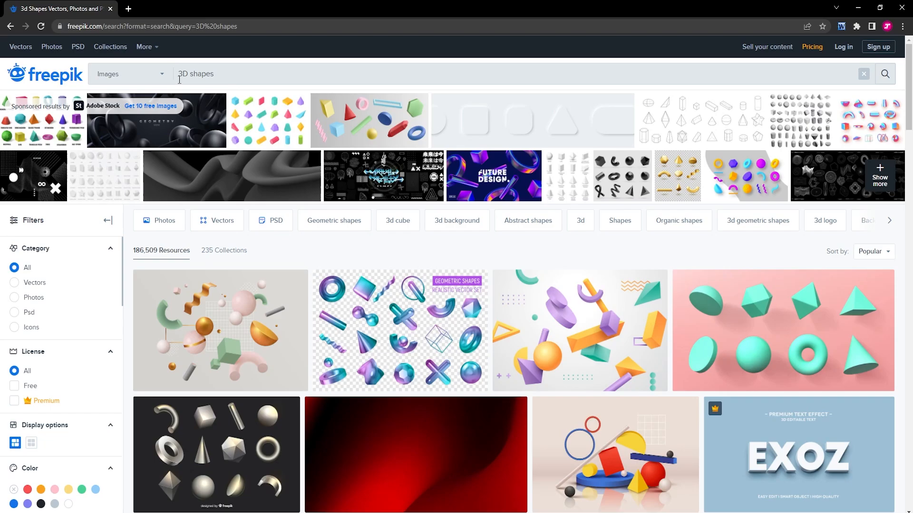
- Apply Curves, Invert and Tint to sphr.png and pull the top Curves point down to wash out highlights
scroll(down, 3)
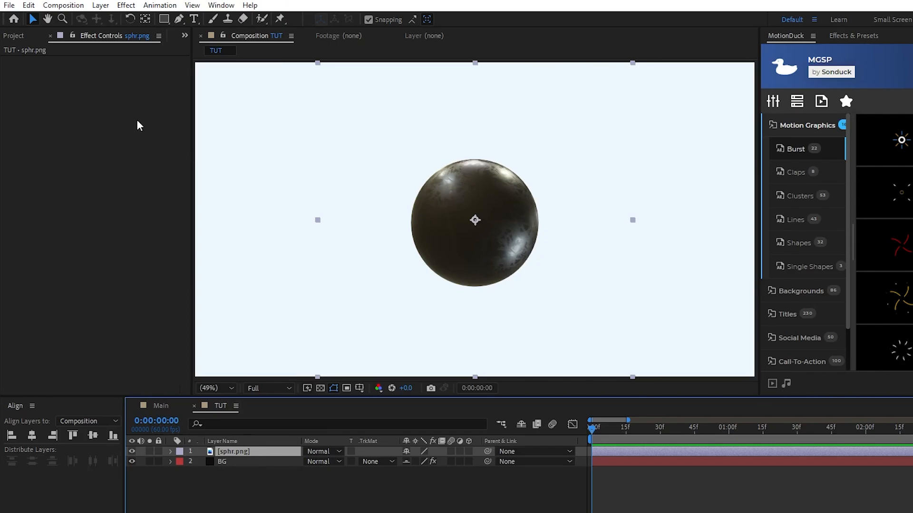
click(126, 4)
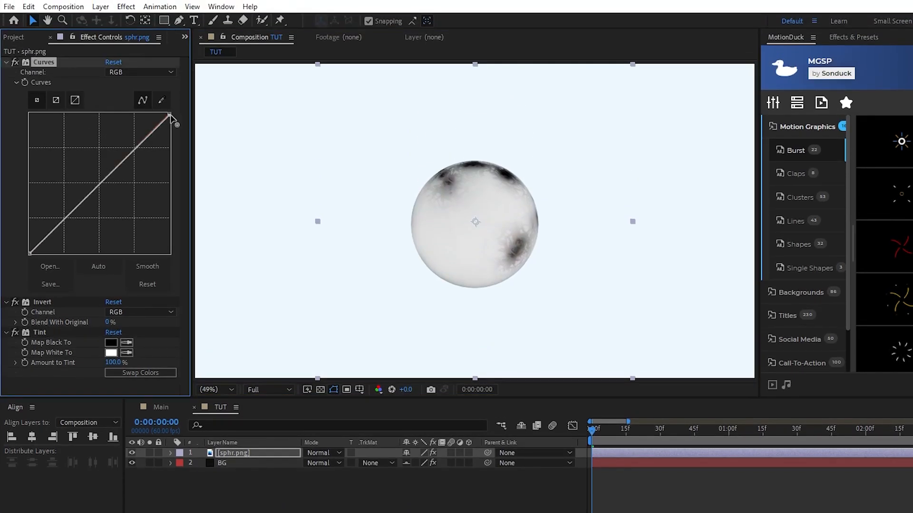
drag(170, 115, 170, 181)
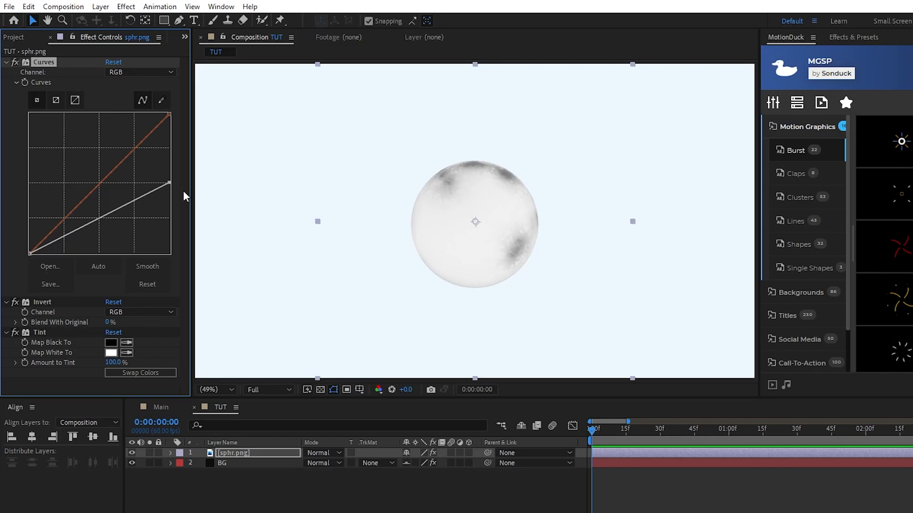
mouse_move(180, 208)
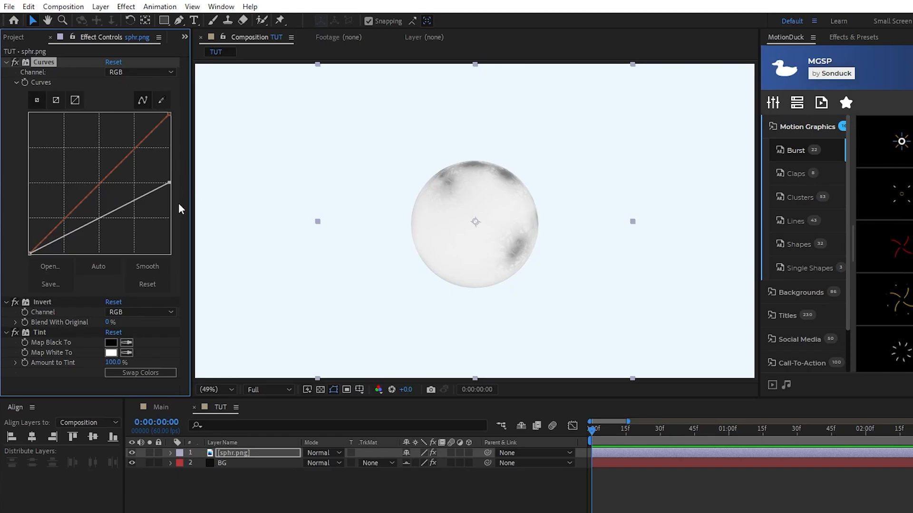
mouse_move(44, 346)
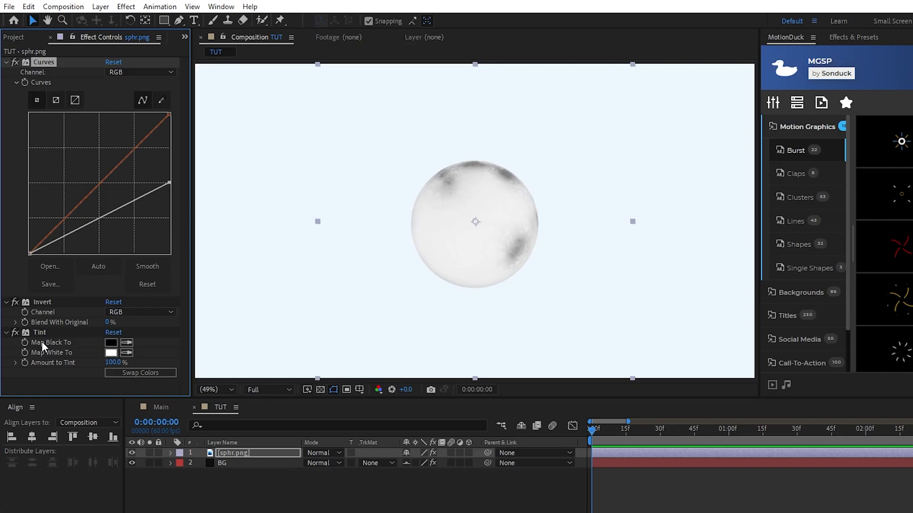
- Pre-compose the sphere layer into a new composition named SPHERE
right_click(233, 453)
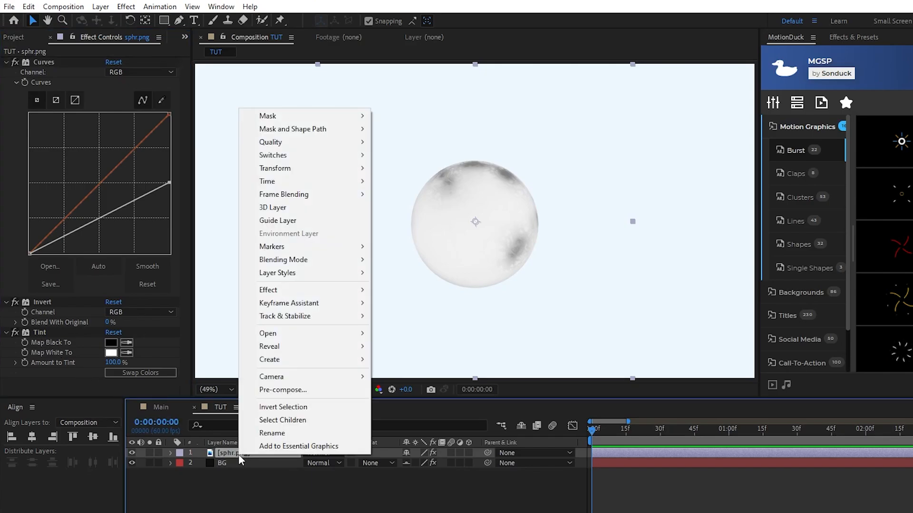
click(282, 390)
text(SPHERE)
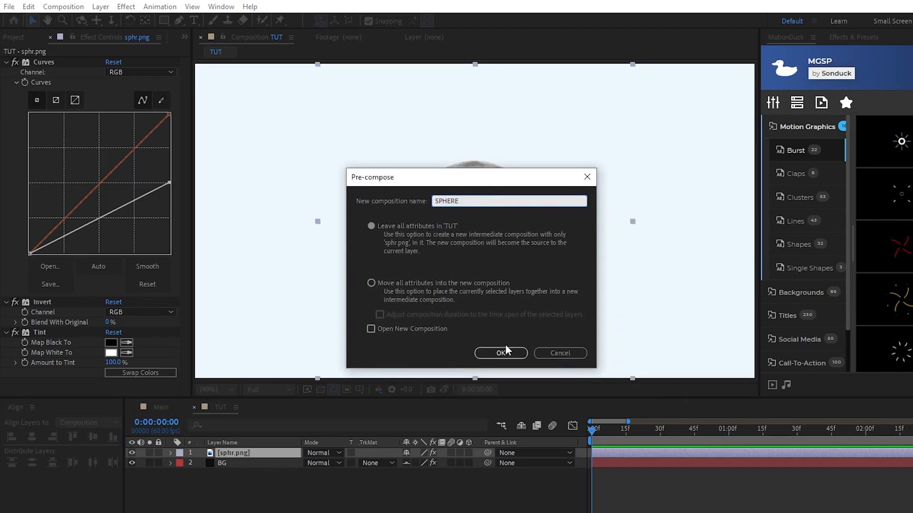
click(499, 352)
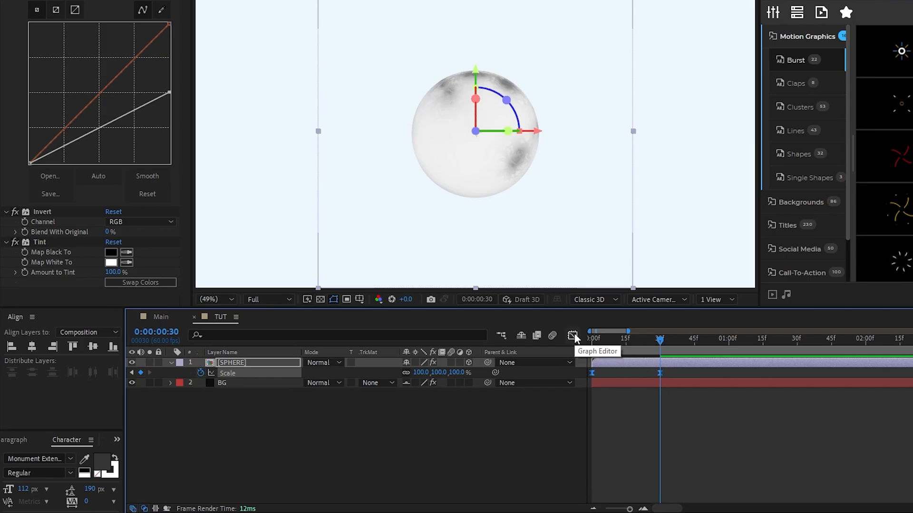
- Give the SPHERE layer's Position the expression wiggle(0.5,5) so it drifts slowly
click(573, 335)
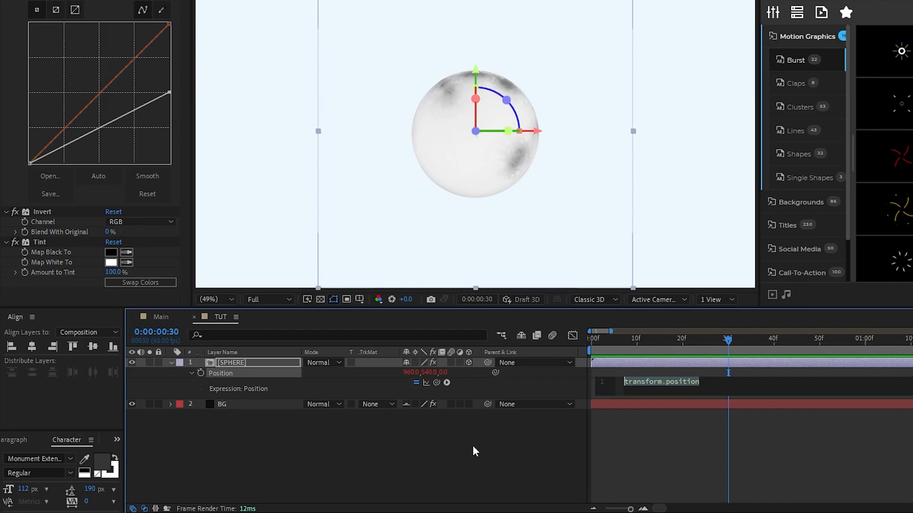
text(wiggle())
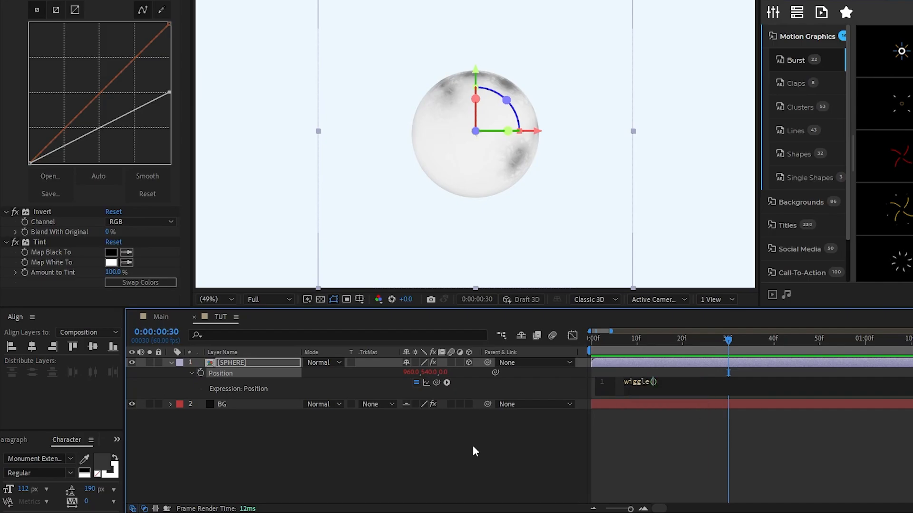
text(0.5,5)
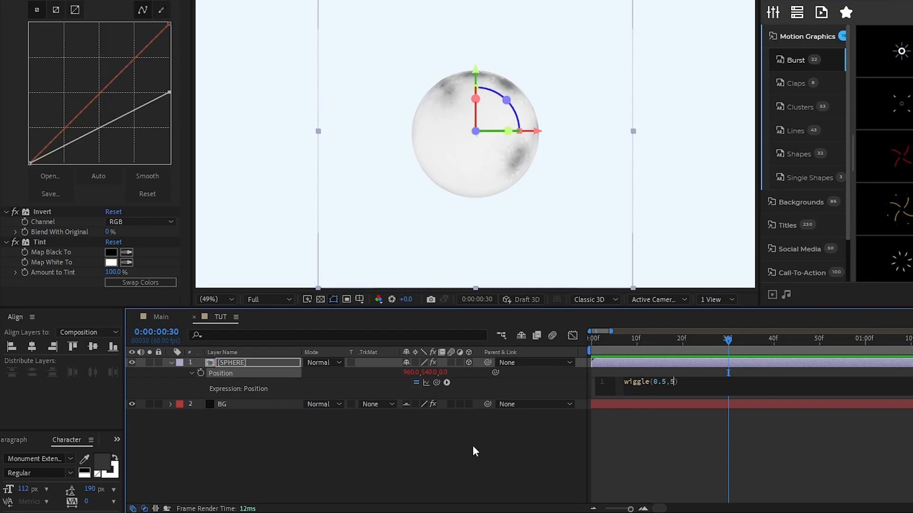
click(663, 339)
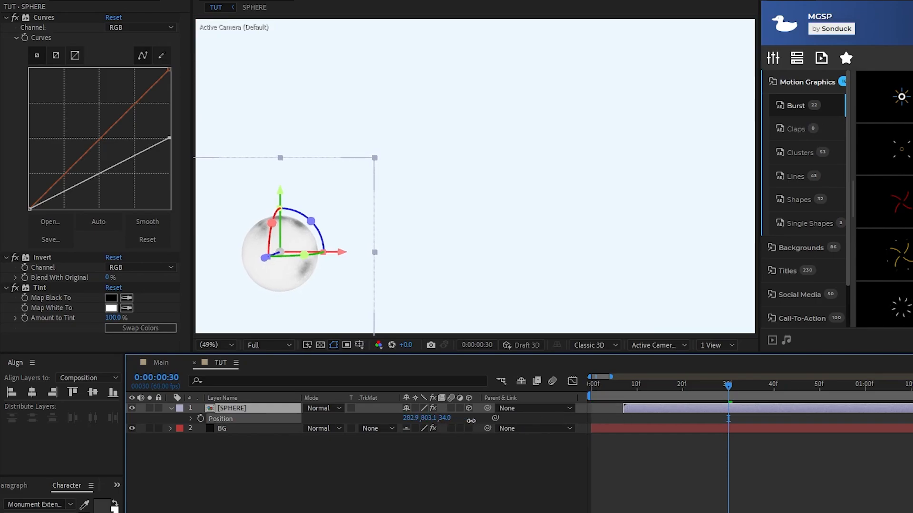
- Move the SPHERE layer toward the lower left using its 3D gizmo
drag(279, 252, 315, 238)
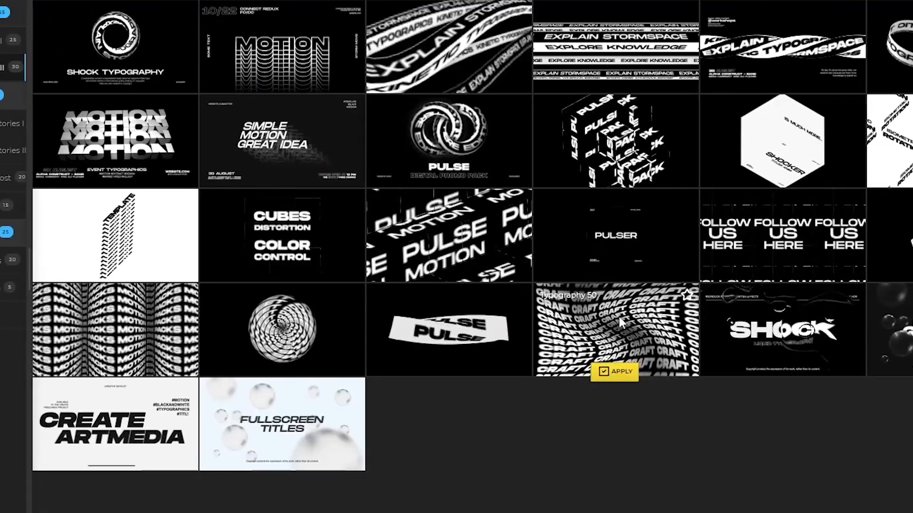
- Apply the Typography 52 title template from the MotionDuck library
scroll(right, 3)
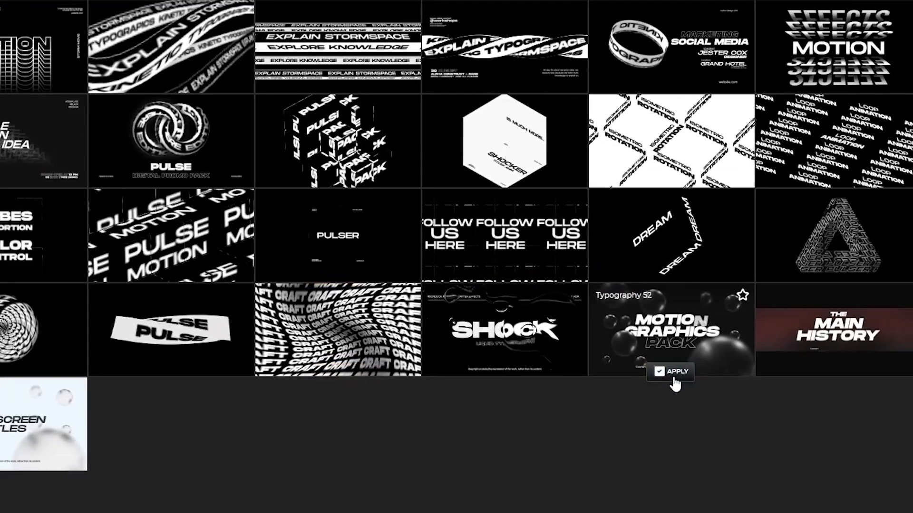
click(675, 371)
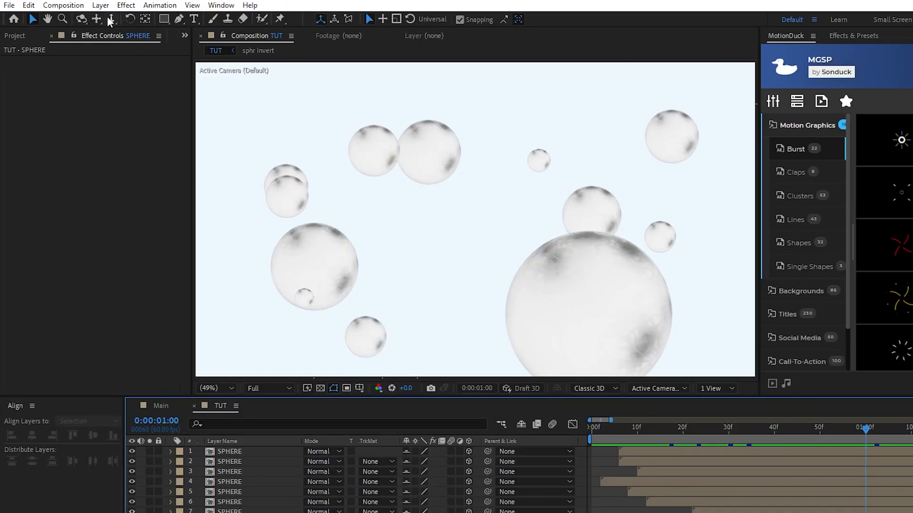
- Add Camera 1 and a new adjustment layer to the TUT composition
click(100, 5)
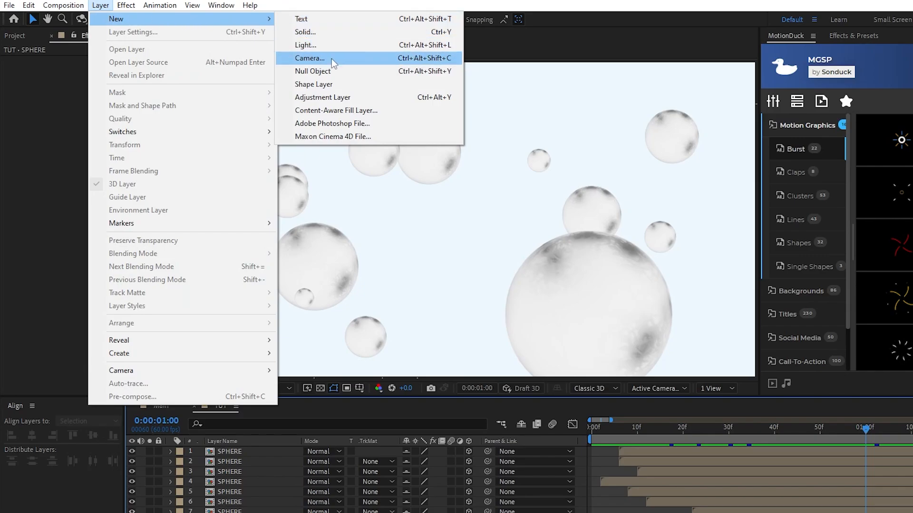
click(309, 58)
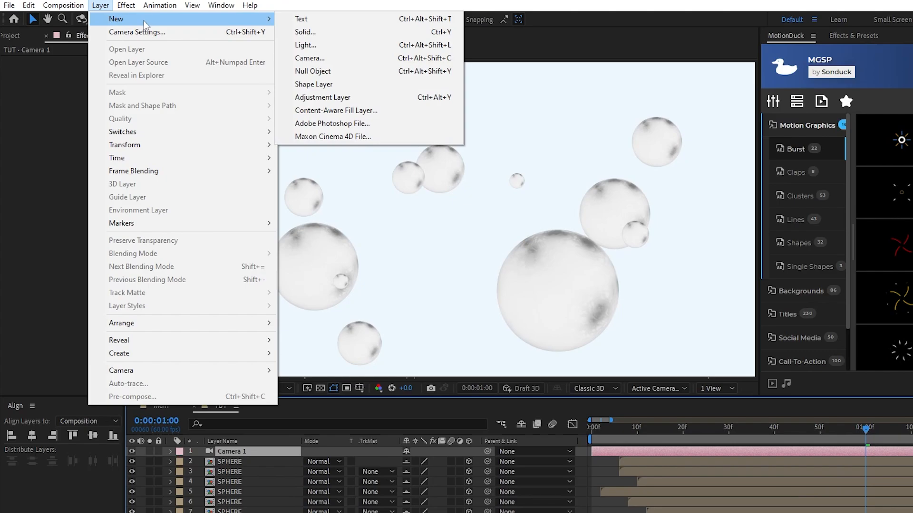
click(323, 97)
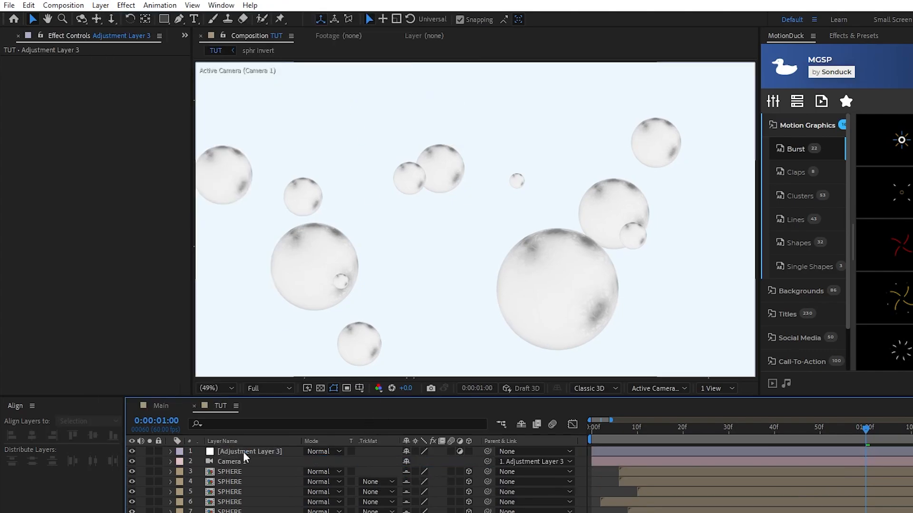
- Give Camera 1's Position the expression wiggle(.5,40) for a subtle drift
click(170, 462)
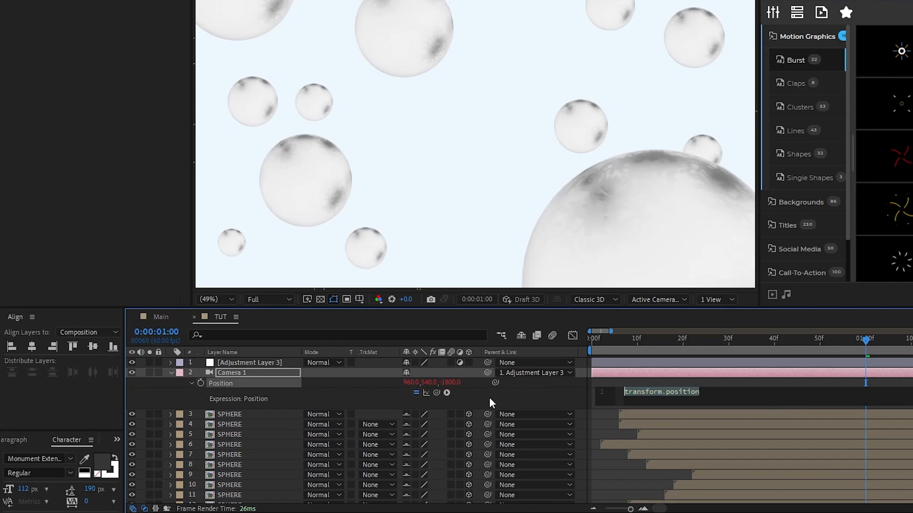
text(wiggle())
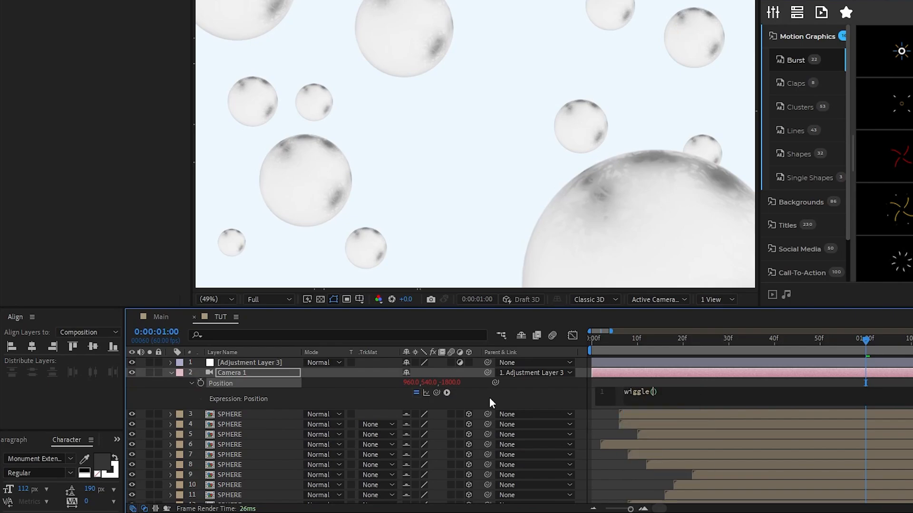
text(.5,40)
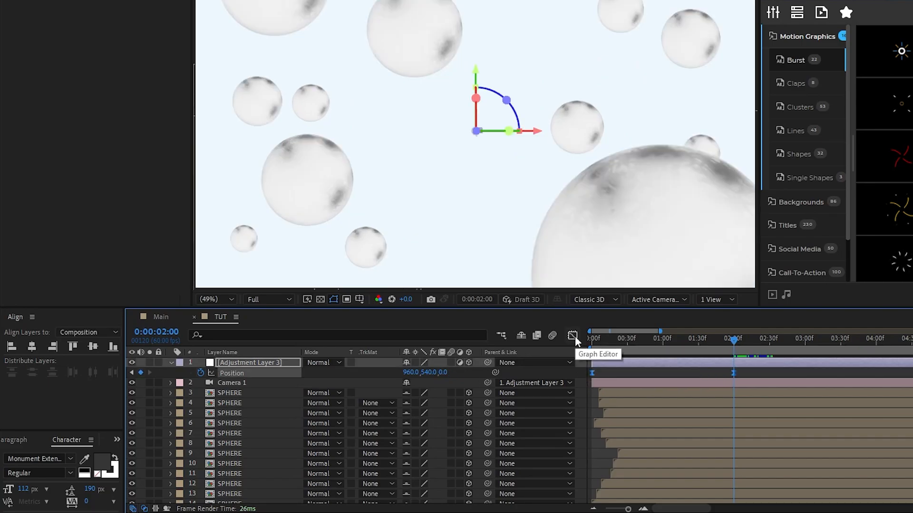
- Ease the adjustment layer's Position keyframes in the Graph Editor for a smooth zoom
click(572, 336)
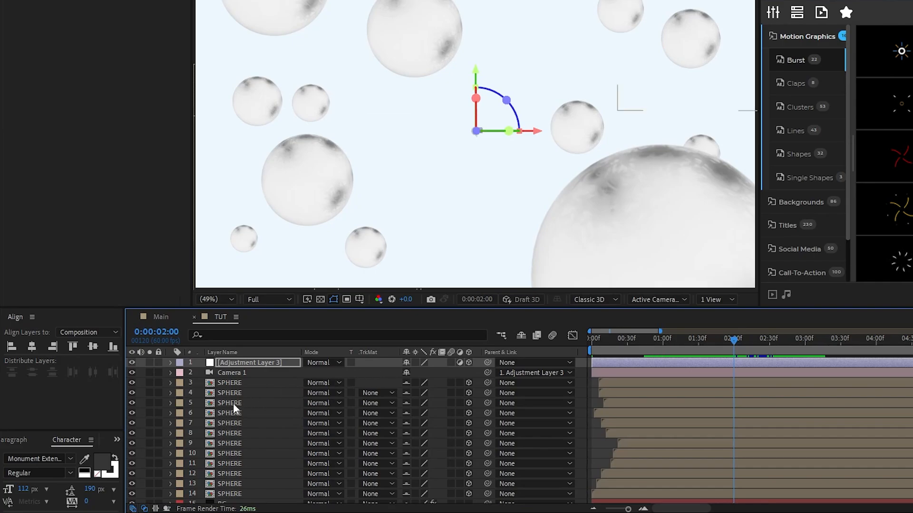
- Apply a Blur & Sharpen blur effect to a selected SPHERE layer
click(230, 423)
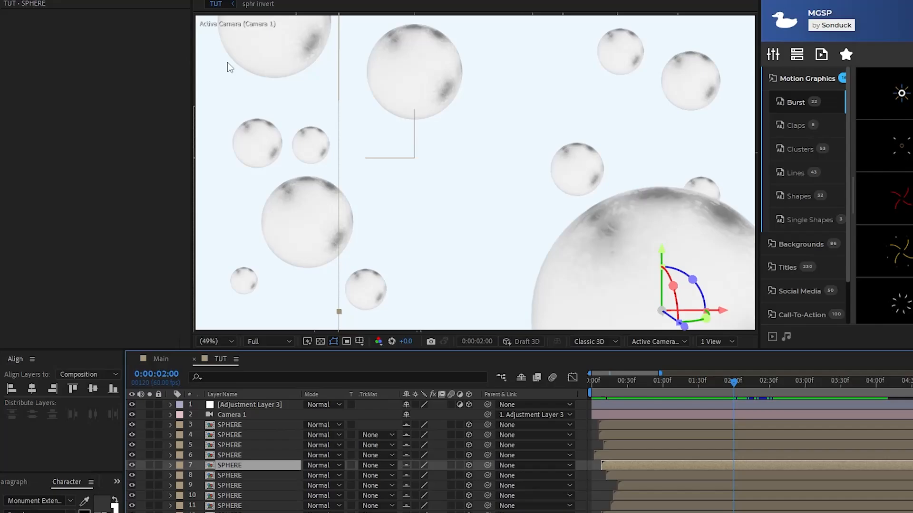
click(125, 8)
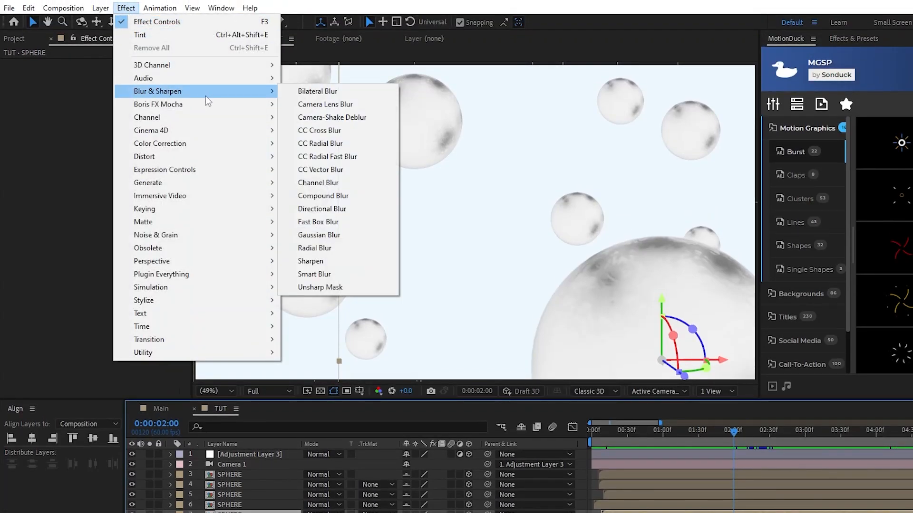
click(318, 235)
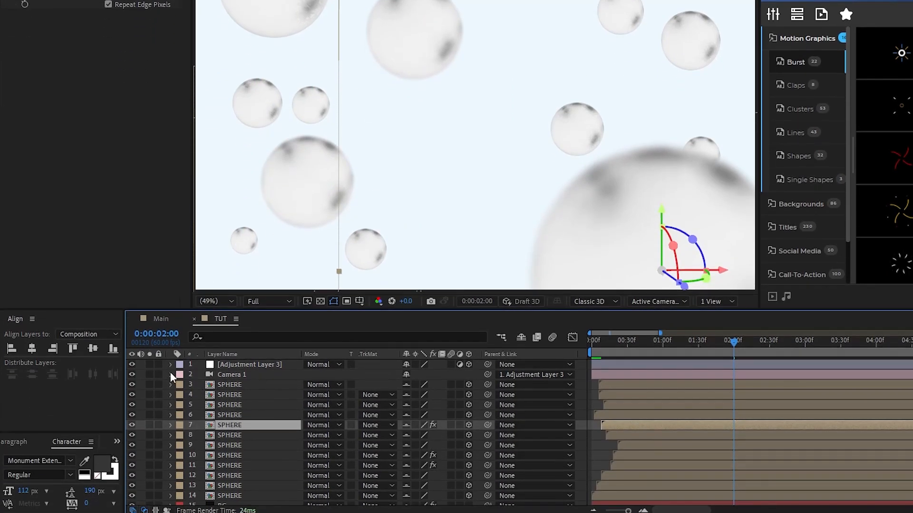
- Reveal Camera 1's Position wiggle(.5,40) expression and Camera Options
click(170, 374)
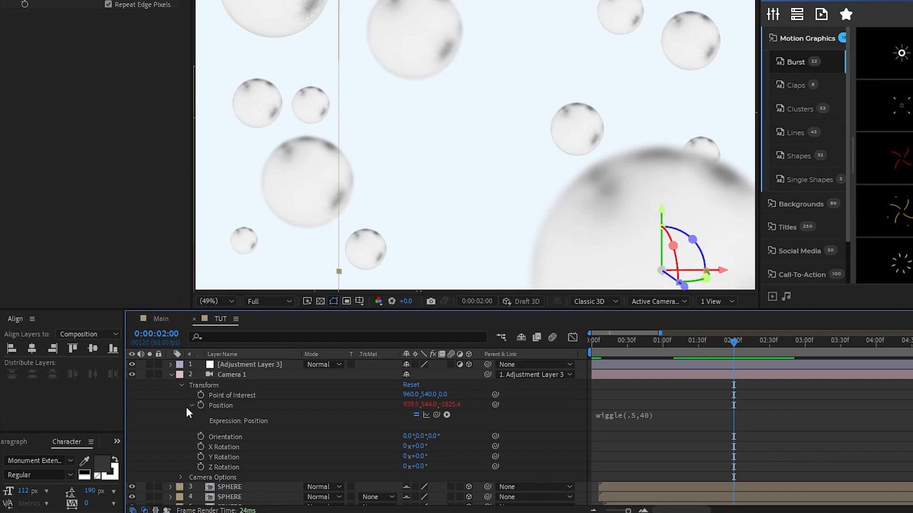
scroll(down, 3)
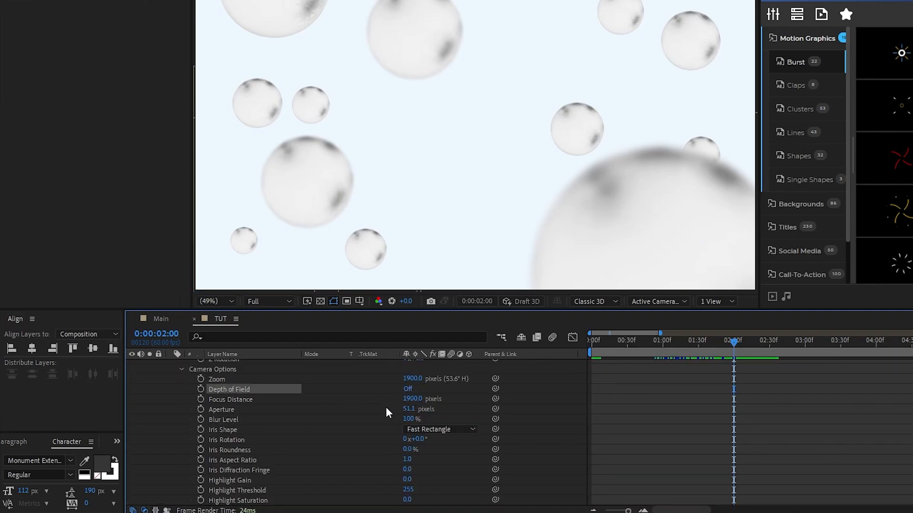
mouse_move(423, 428)
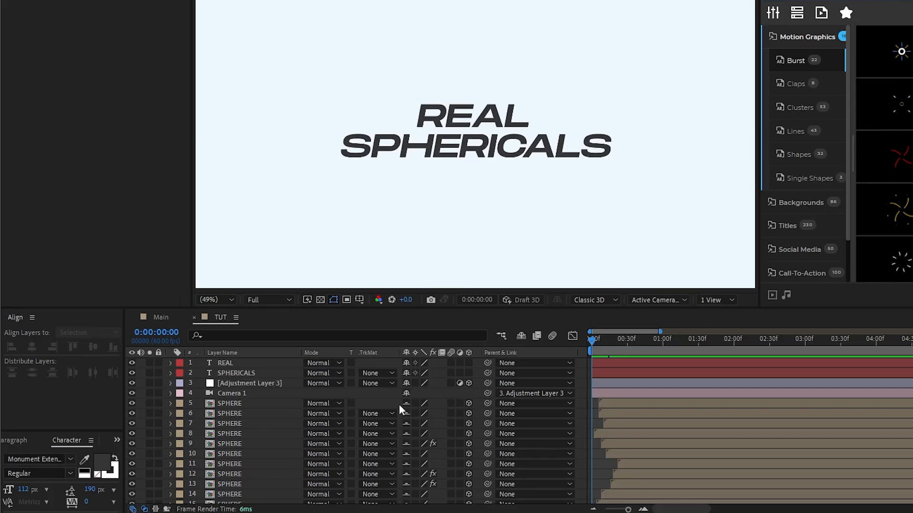
- Add a text animator to REAL with Position 0,85, Opacity 0% and Blur 50, keyframing Range Selector Start
click(225, 362)
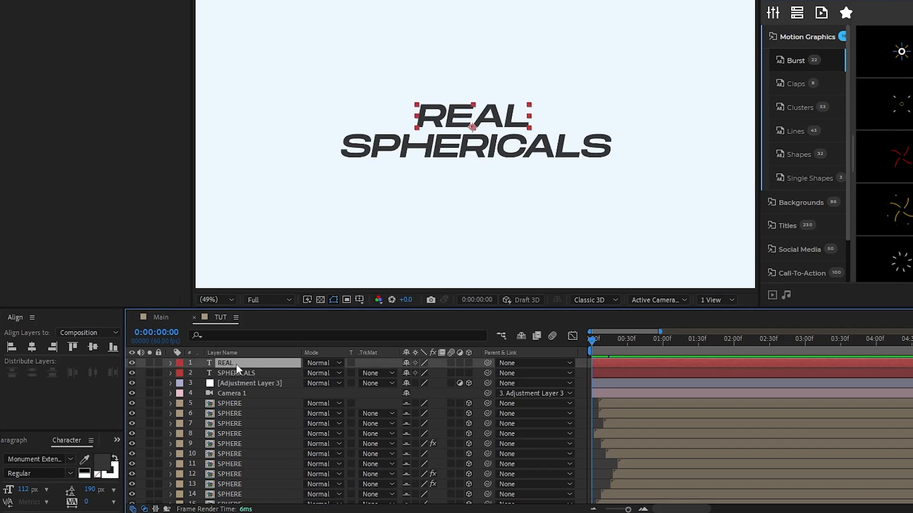
click(170, 362)
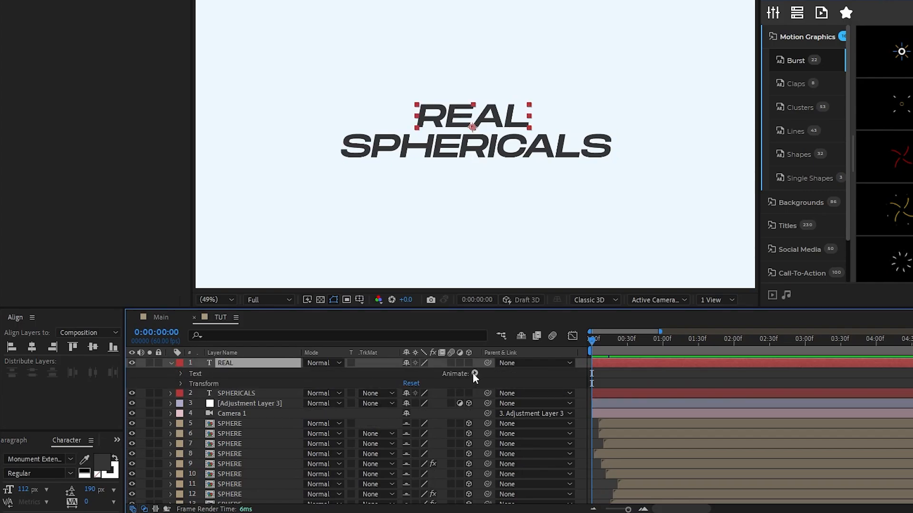
click(473, 374)
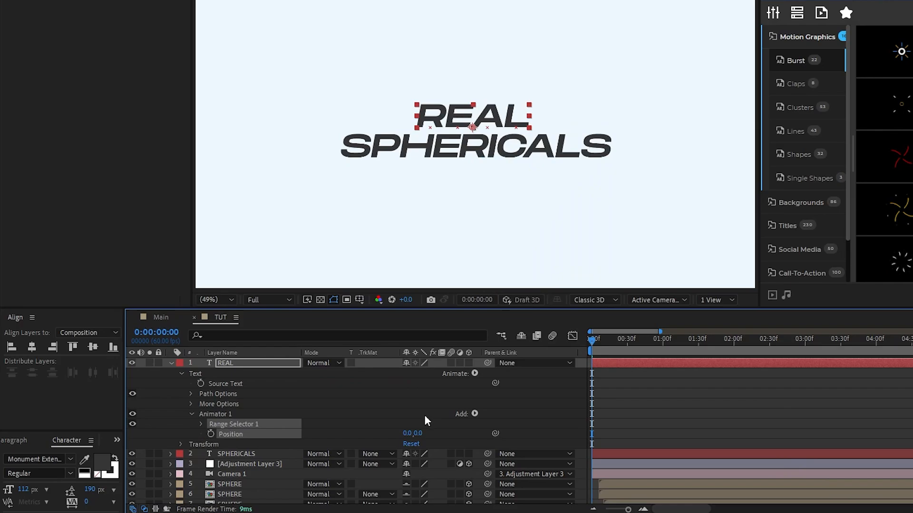
click(421, 434)
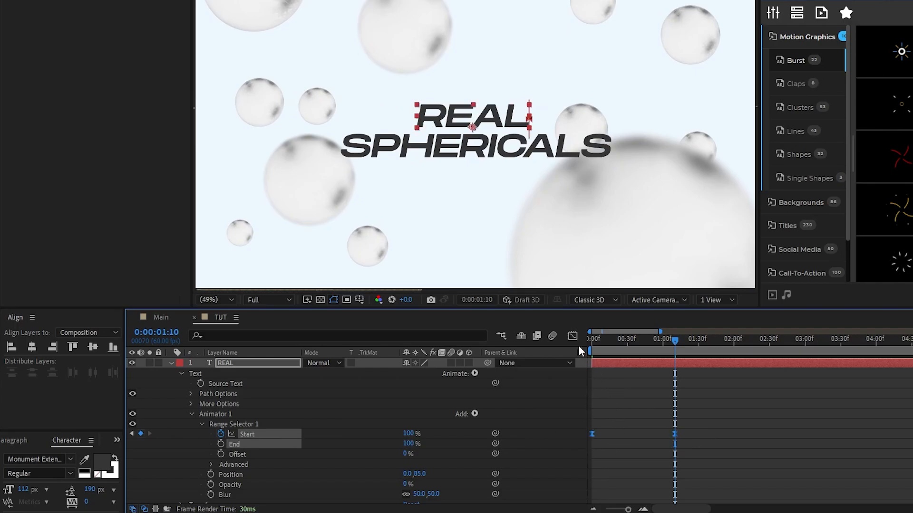
click(573, 335)
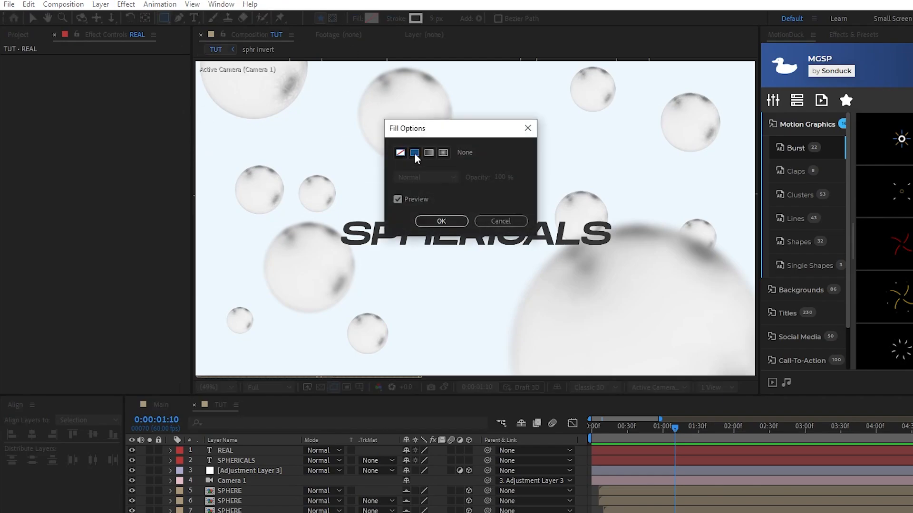
- Fill the rectangle shape and set SPHERICALS Track Matte to Alpha Inverted Shape Layer 1
click(440, 221)
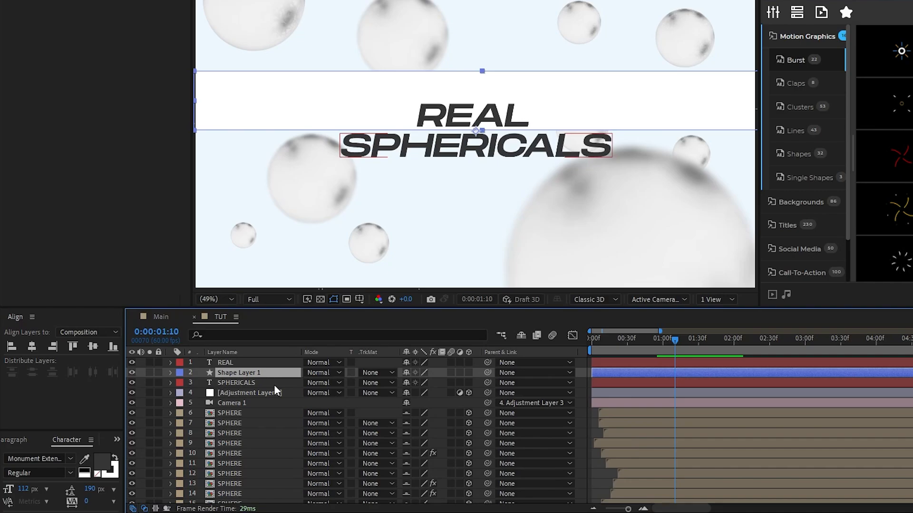
click(376, 383)
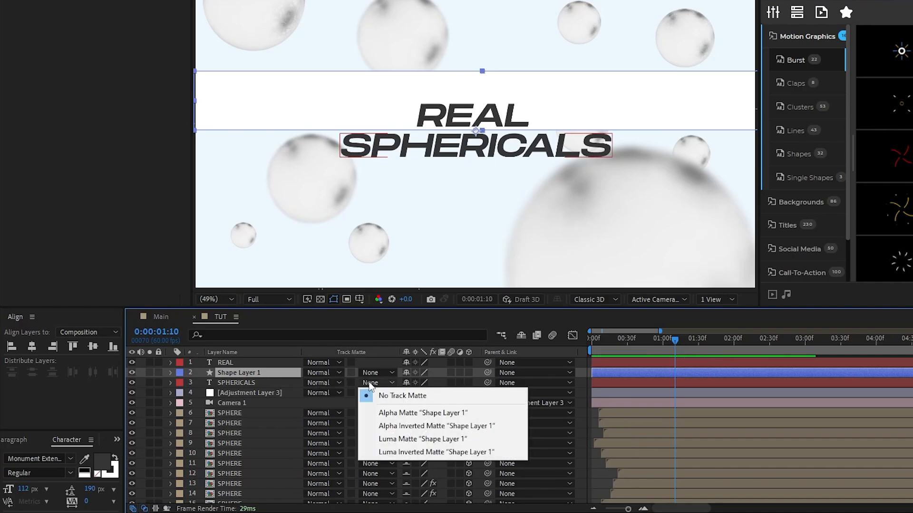
click(436, 426)
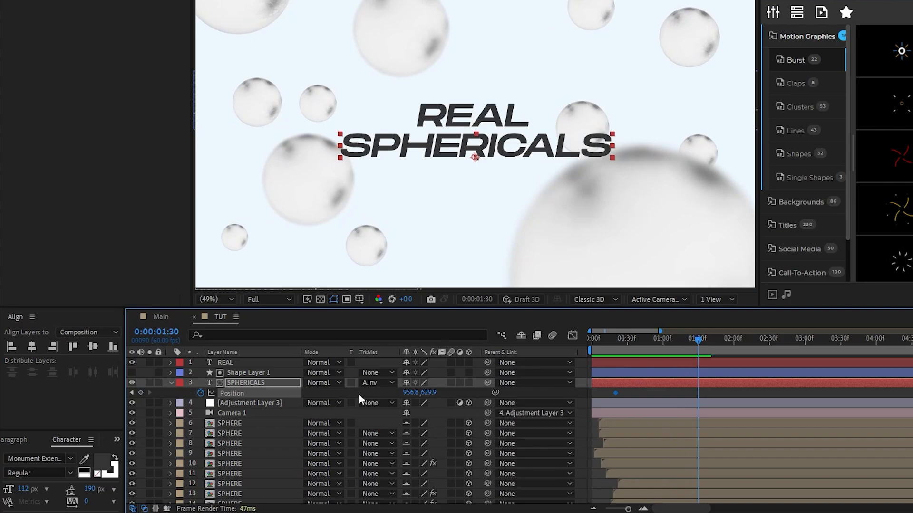
- Keyframe SPHERICALS Position to slide out from the matte and Easy Ease the keyframes
click(137, 392)
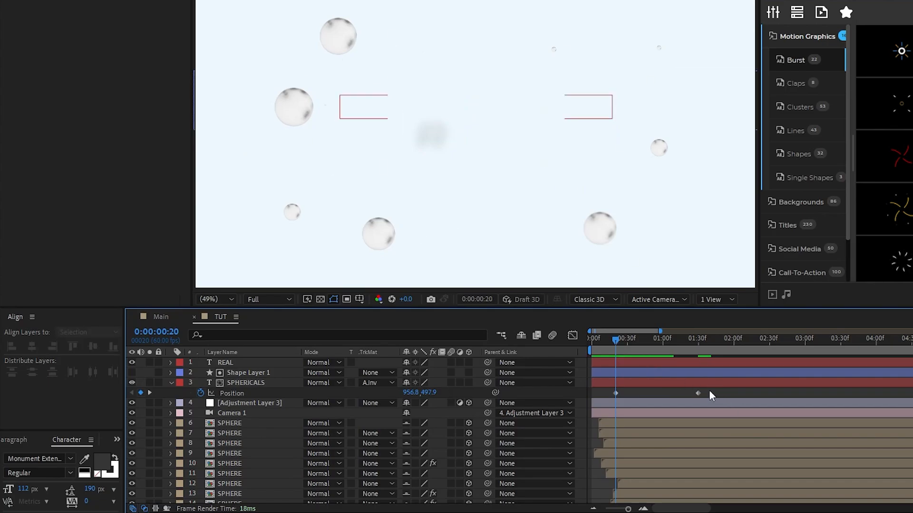
click(244, 382)
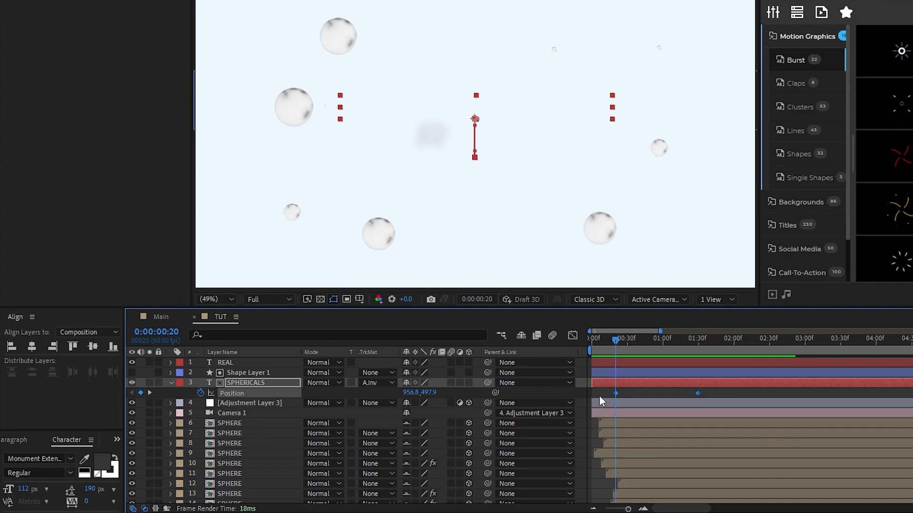
click(571, 336)
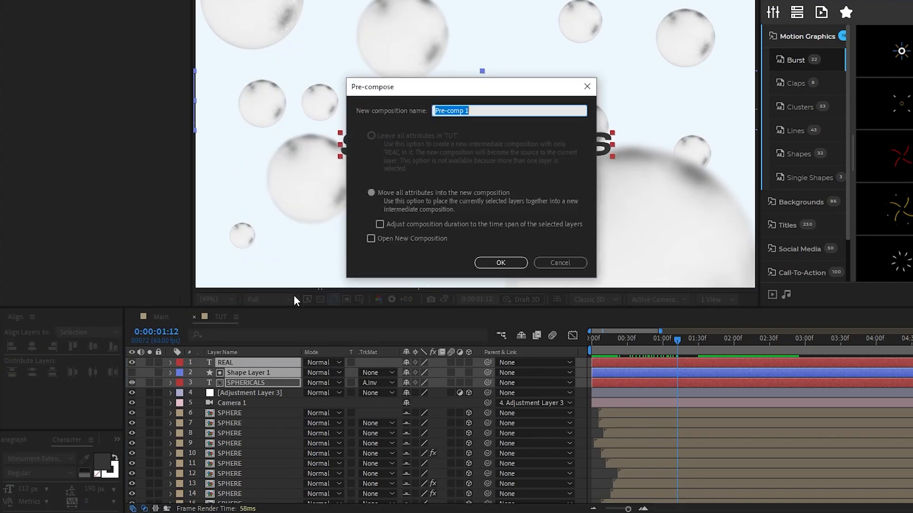
- Pre-compose the title layers as 'Title Animation' and move it down above the BG layer
text(Title Animation)
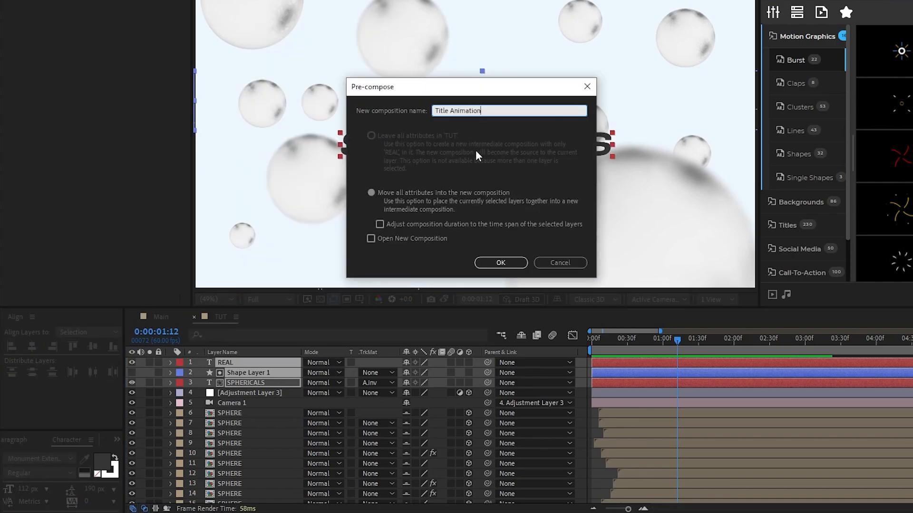
click(499, 262)
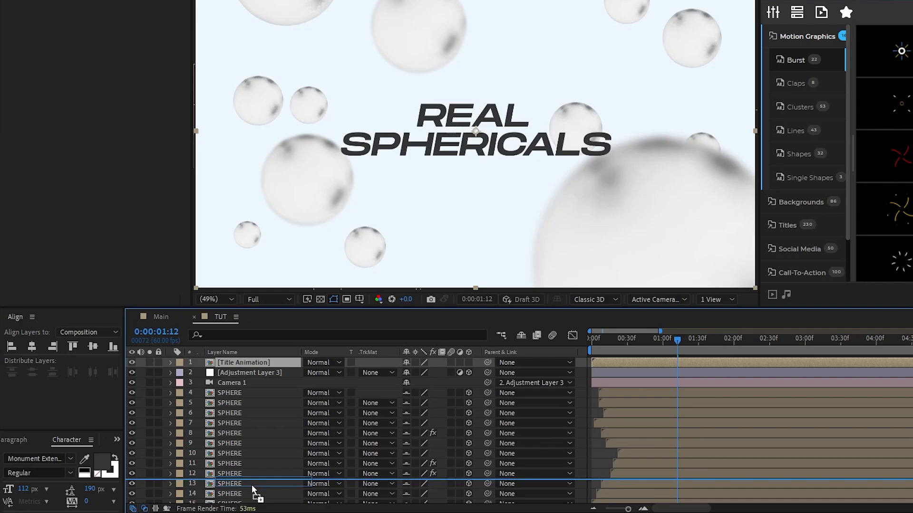
scroll(down, 3)
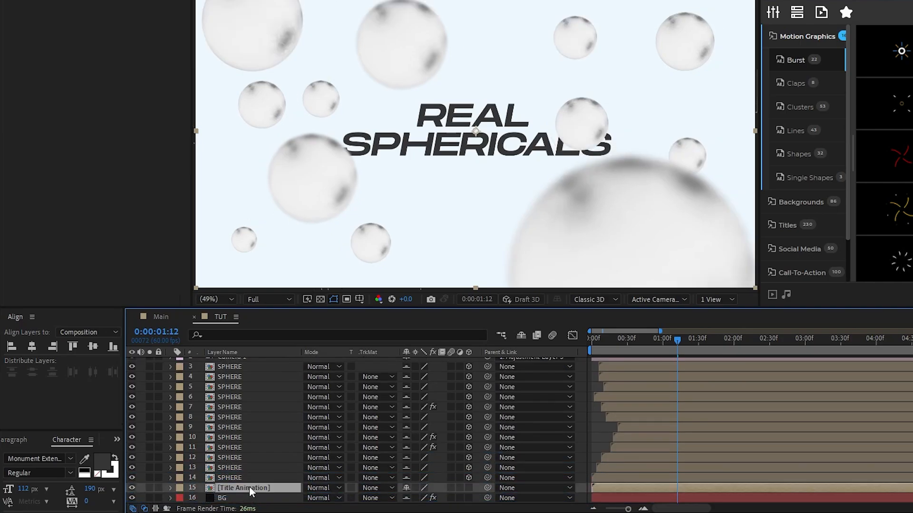